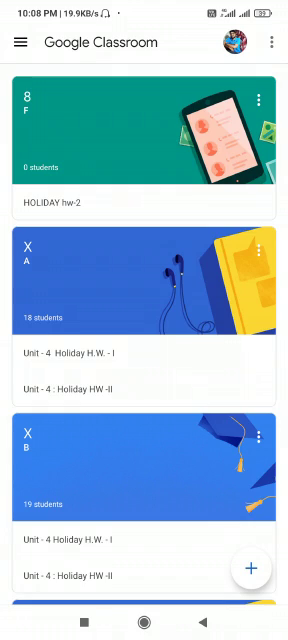
Reach the Google Account's Personal info page from the Classroom profile picture.
{"action": "left_click", "coordinate": [234, 44]}
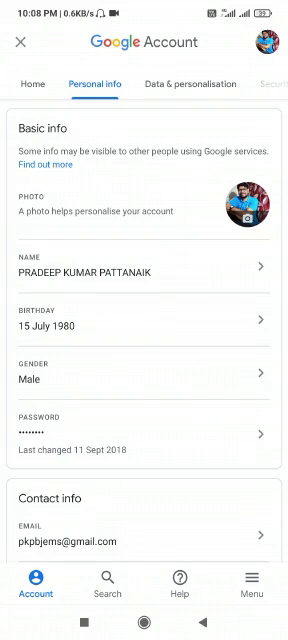
{"action": "scroll", "scroll_direction": "down", "scroll_amount": 3}
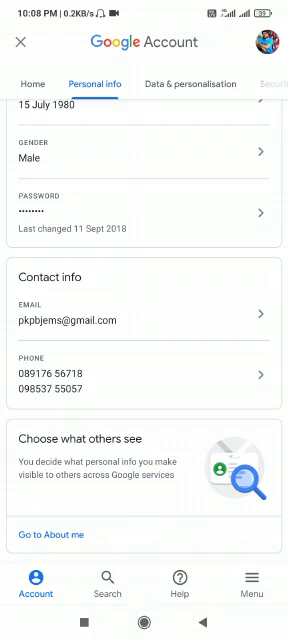
Edit the account's first and last name and save the updated name.
{"action": "left_click", "coordinate": [56, 534]}
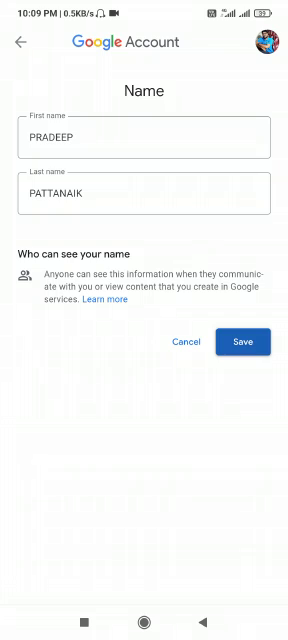
{"action": "left_click", "coordinate": [240, 340]}
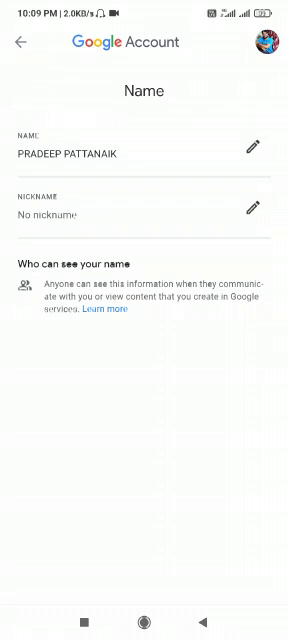